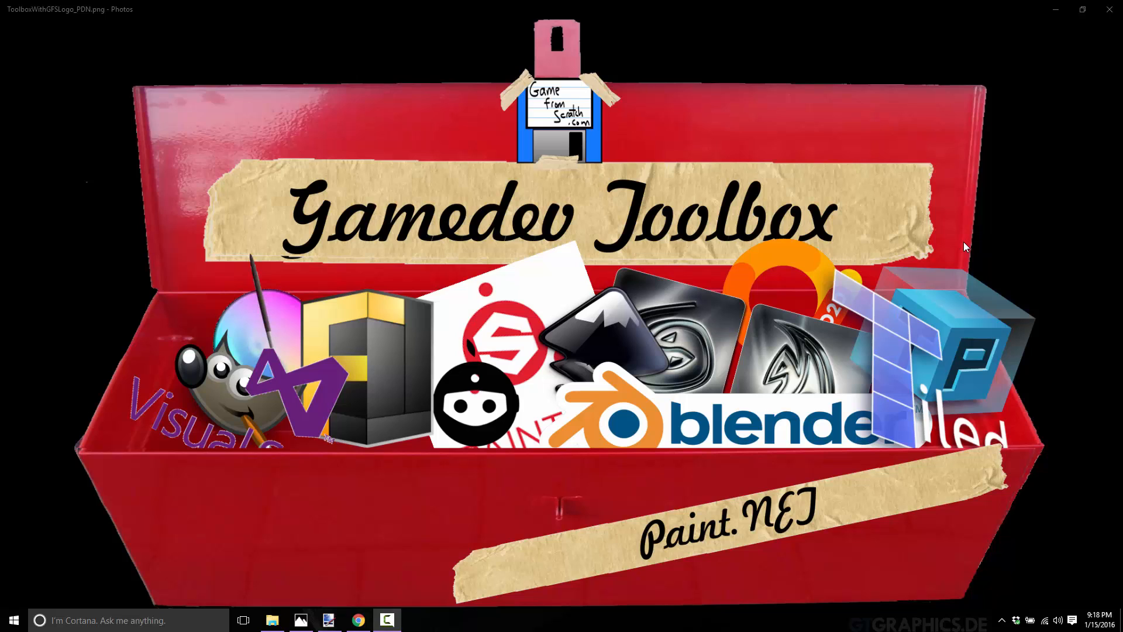
Bring the paint.net window with its blank 800 × 600 canvas to the front from the taskbar.
click(387, 620)
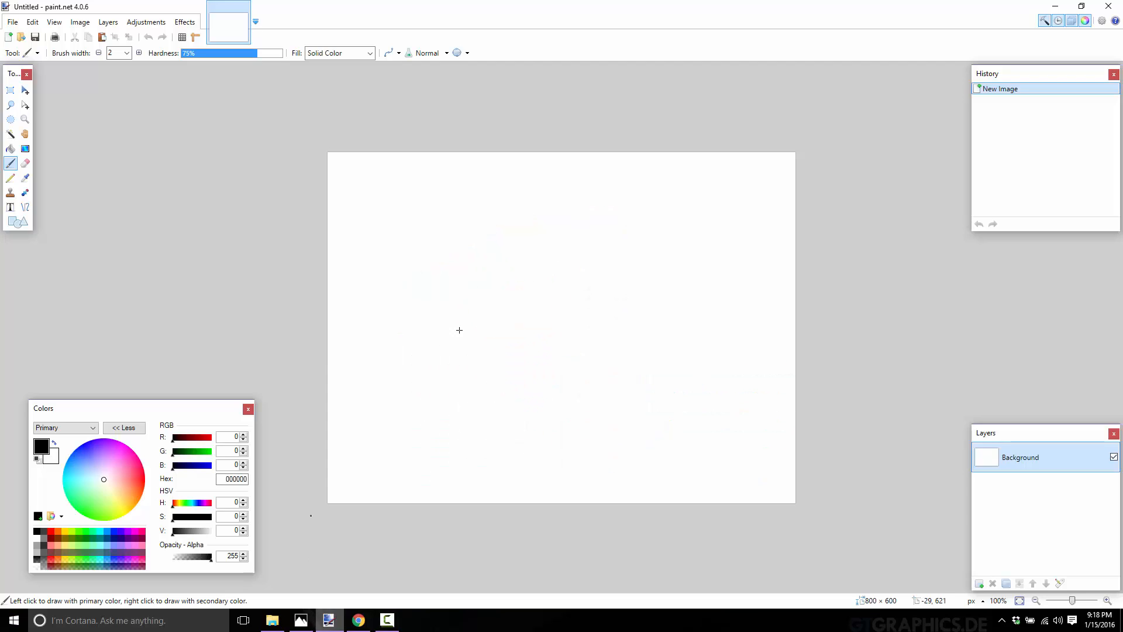
mouse_move(742, 111)
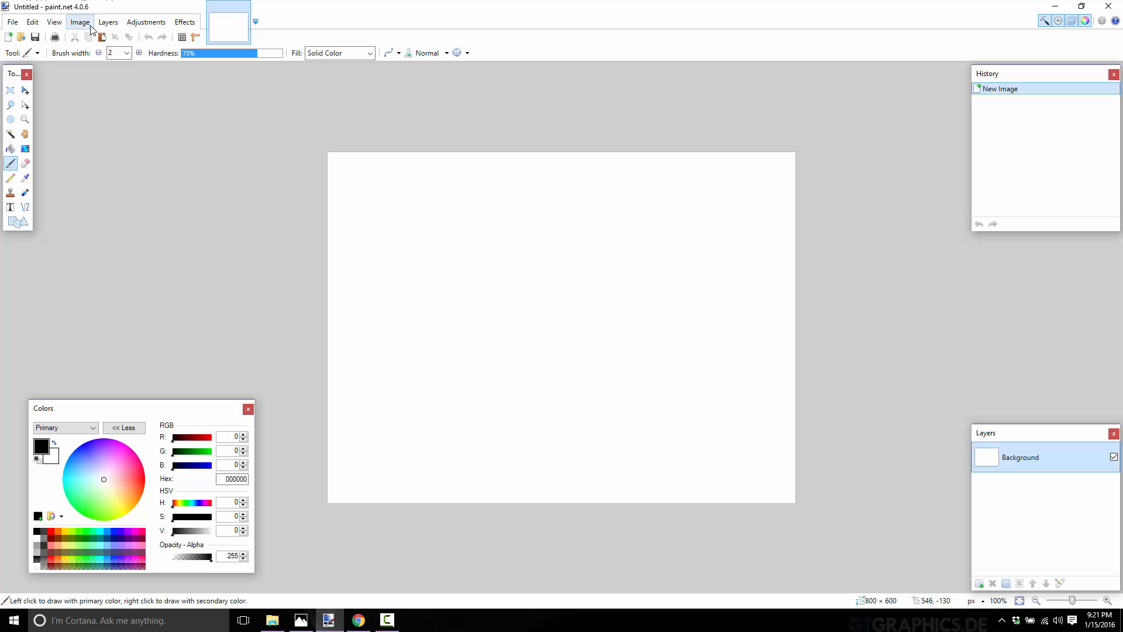
mouse_move(809, 237)
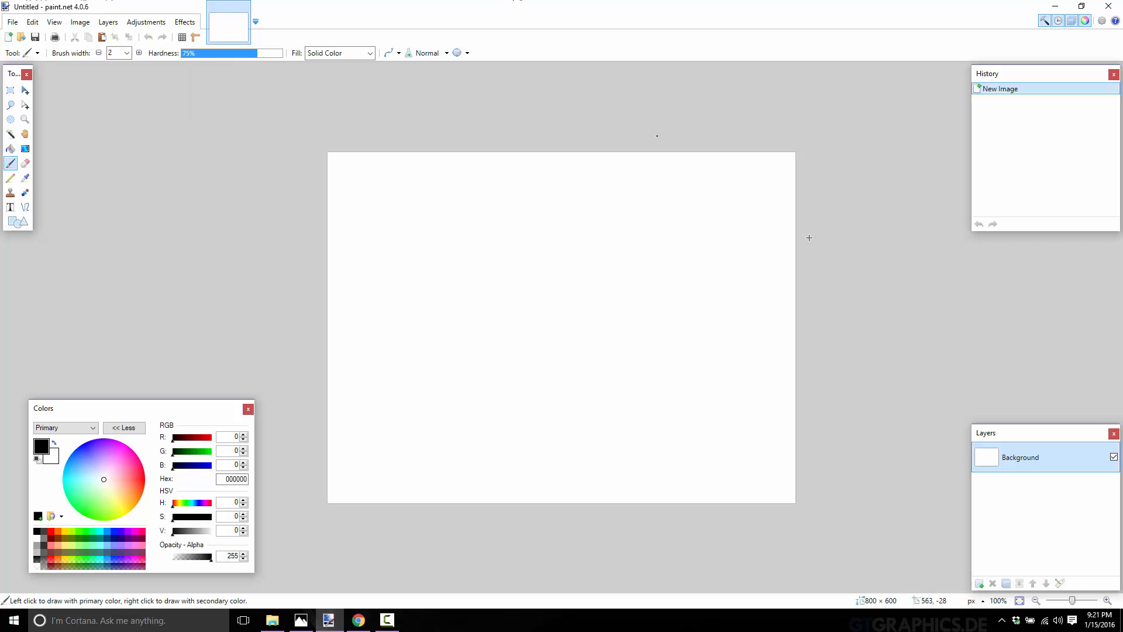
mouse_move(105, 509)
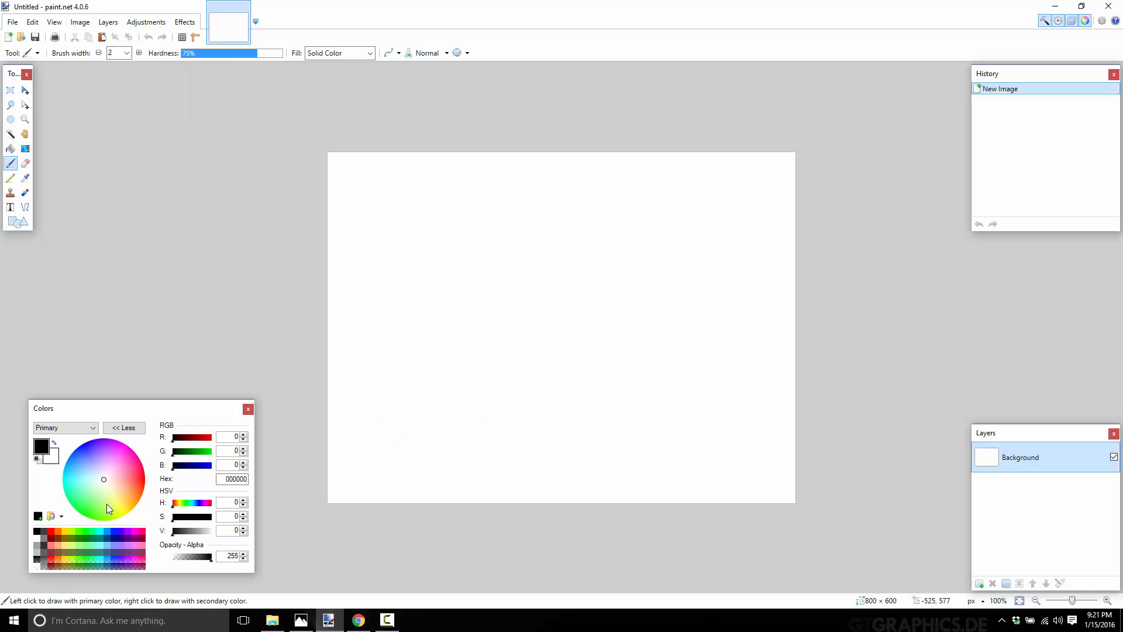
Browse the Image, Layers, Adjustments and Effects menus without applying anything to the canvas.
click(80, 21)
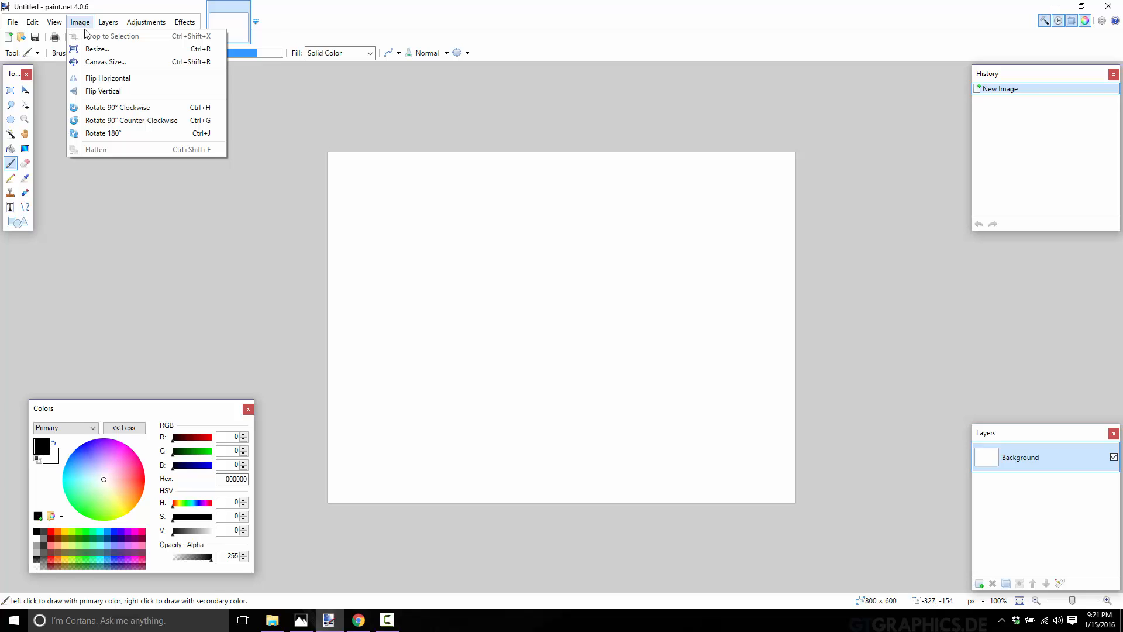
click(108, 21)
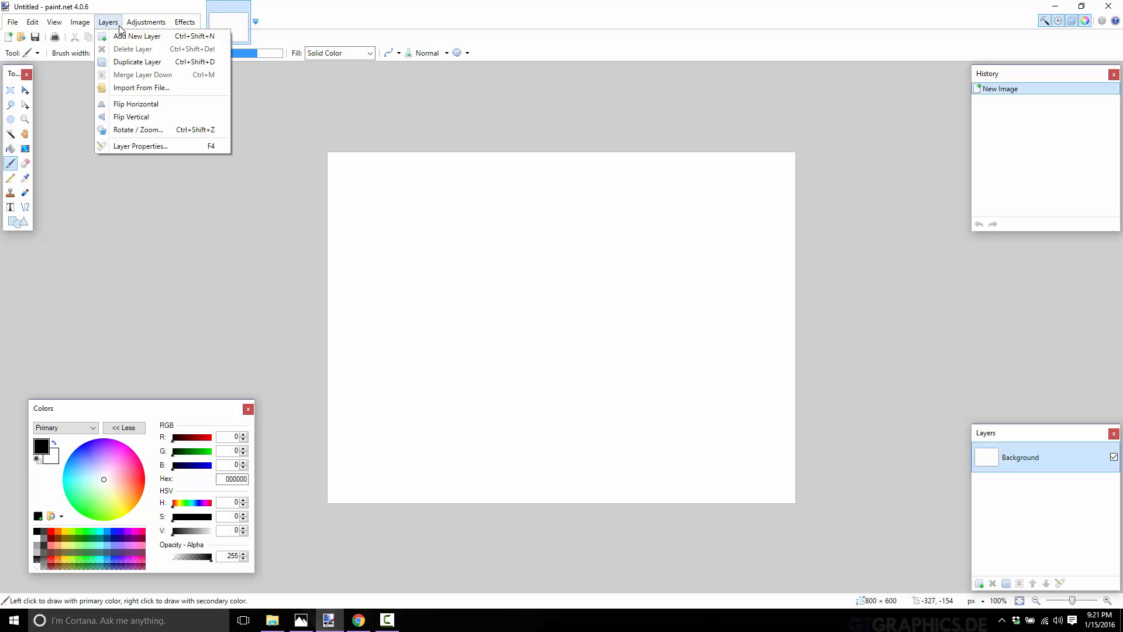
click(145, 21)
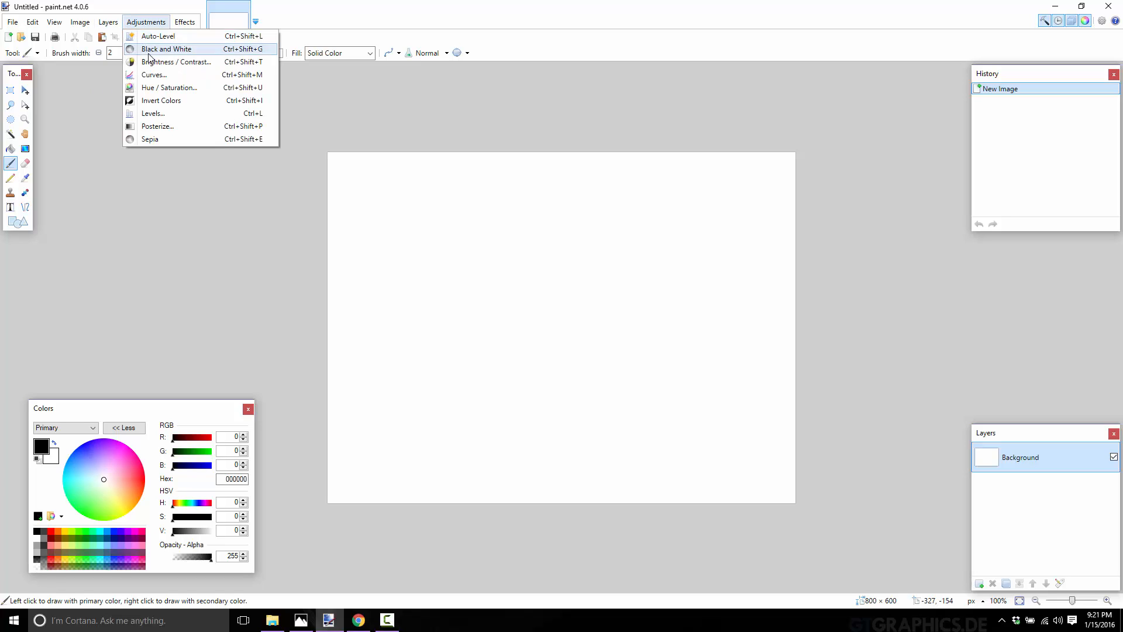
mouse_move(169, 62)
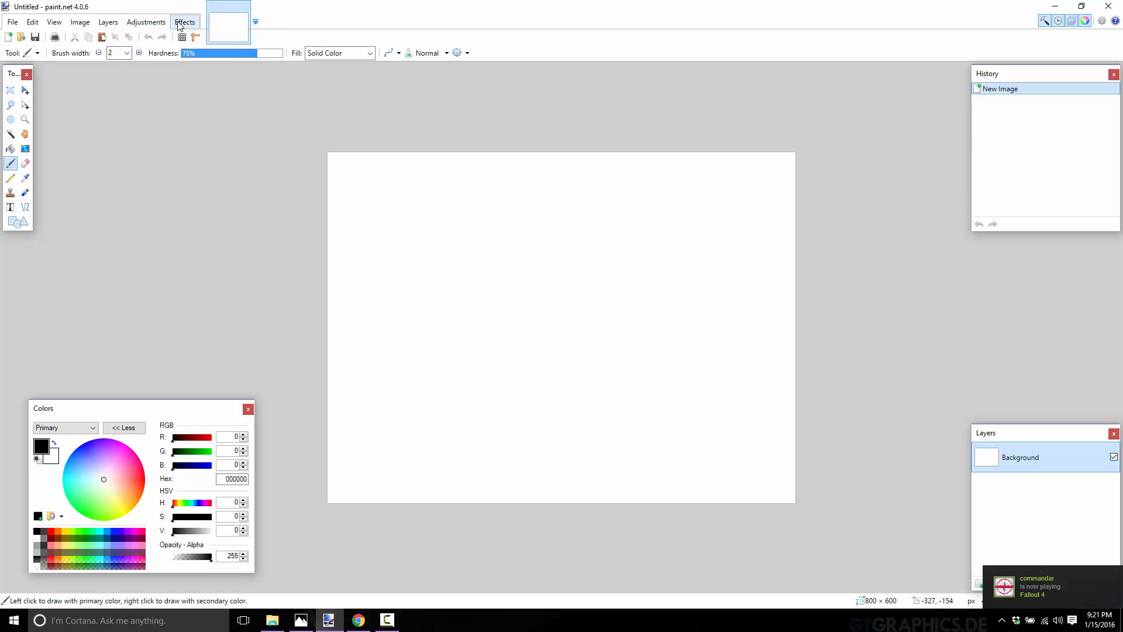
click(185, 22)
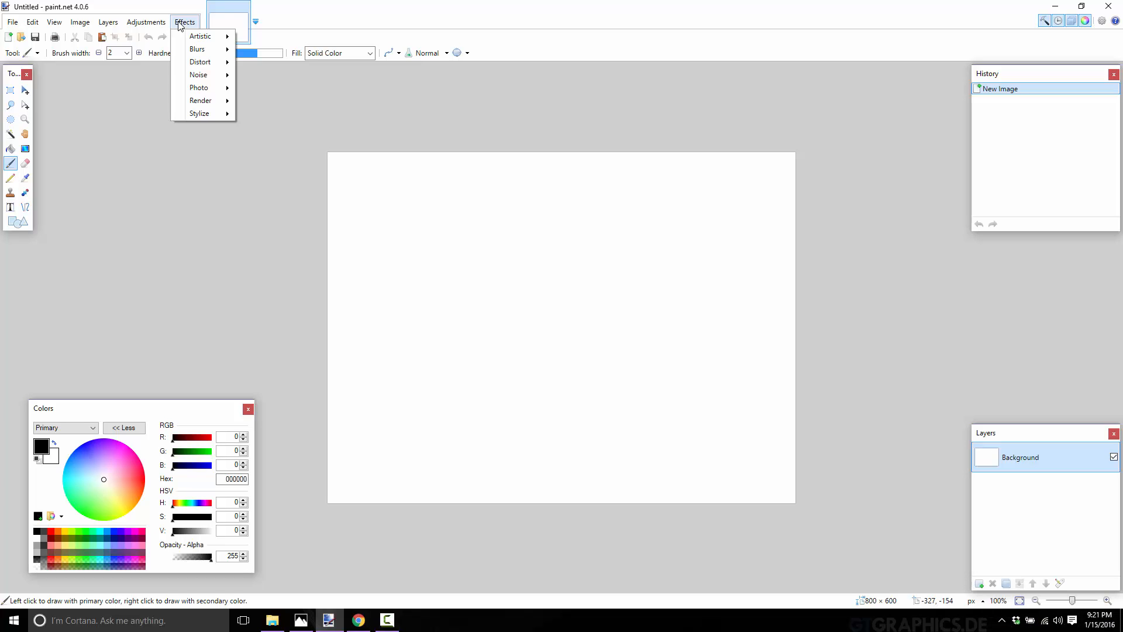
mouse_move(196, 49)
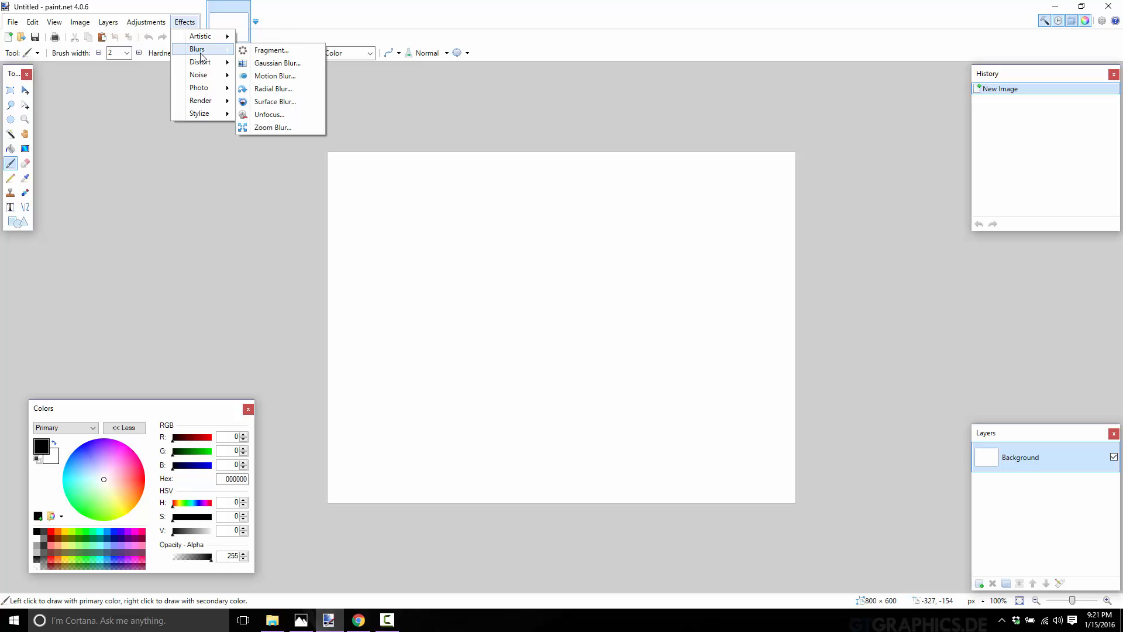
mouse_move(199, 75)
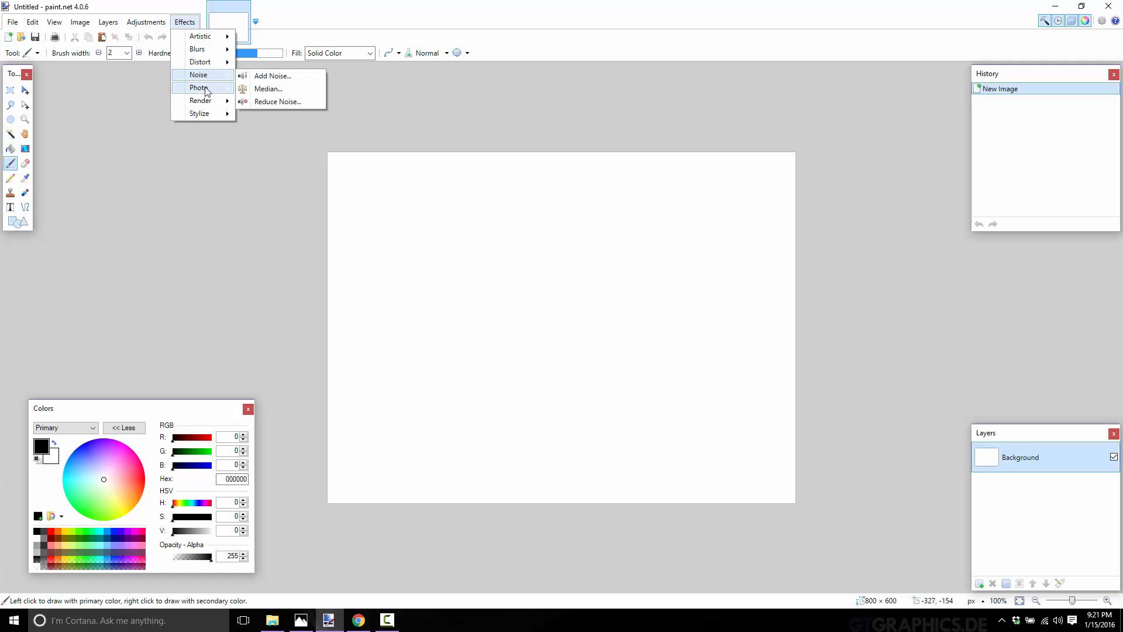
mouse_move(200, 100)
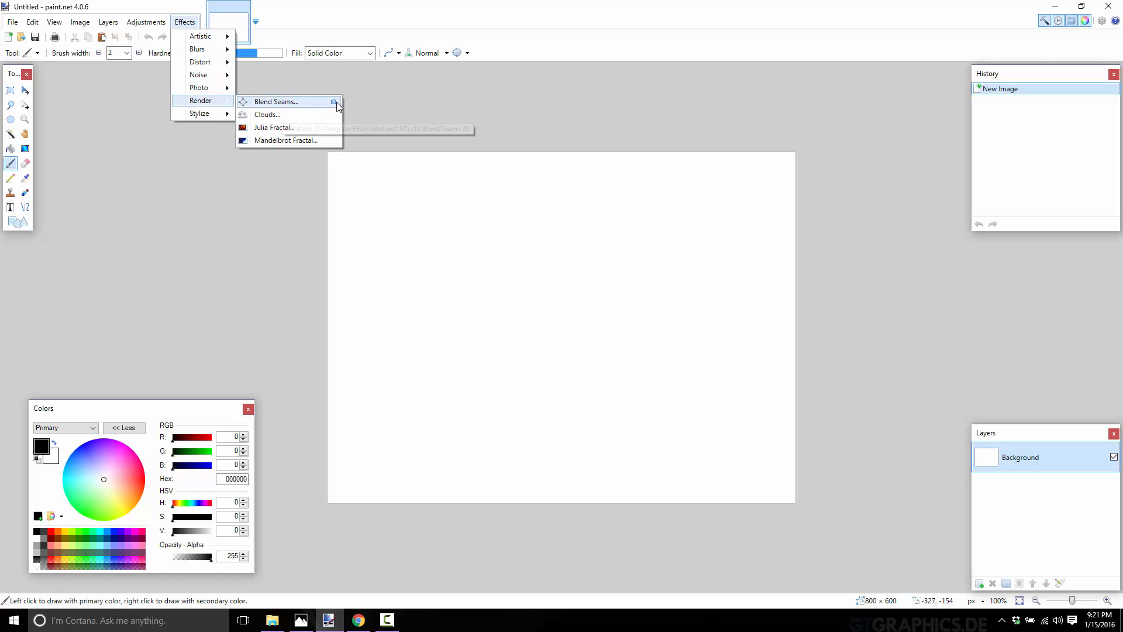
mouse_move(272, 127)
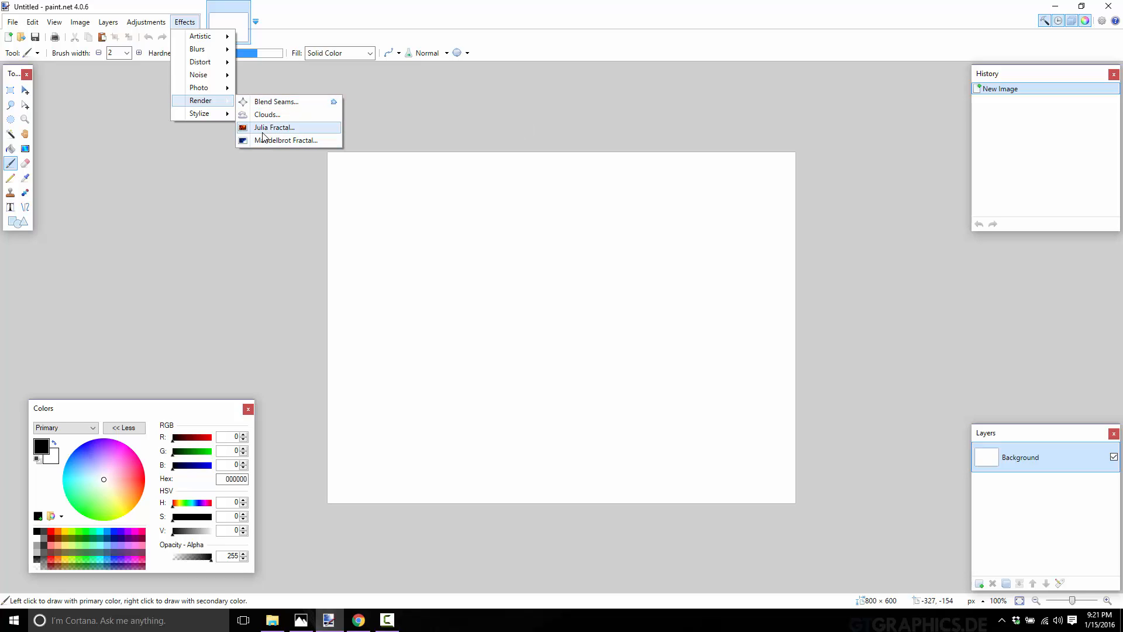
mouse_move(267, 114)
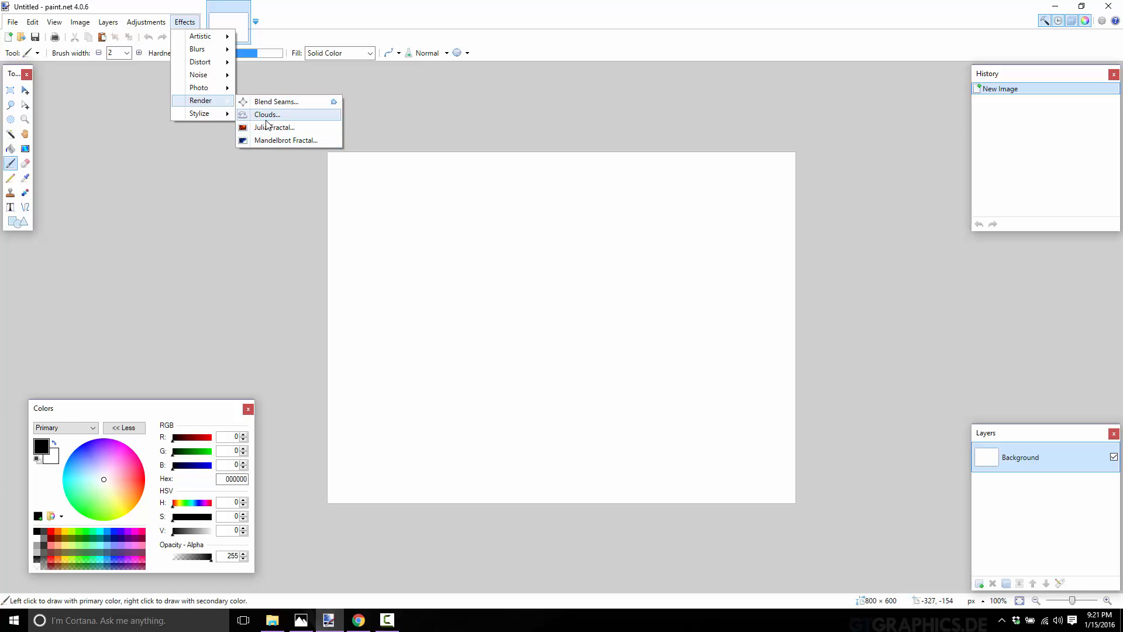
Preview the Clouds render effect at default Scale and Roughness, filling the canvas with grey cloud texture.
click(267, 115)
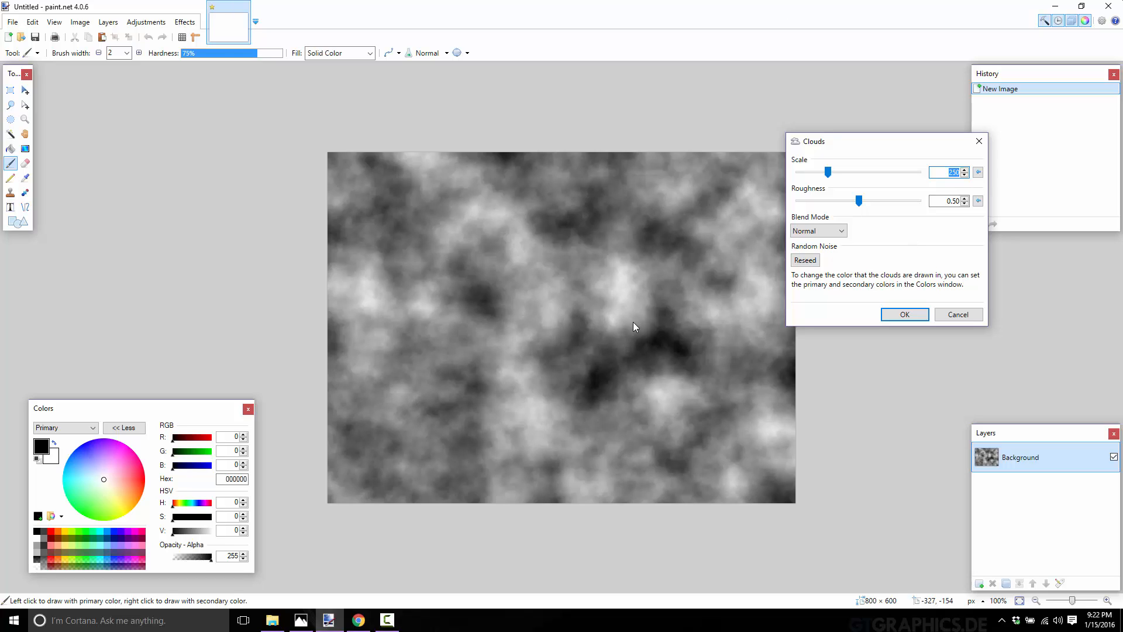
mouse_move(320, 236)
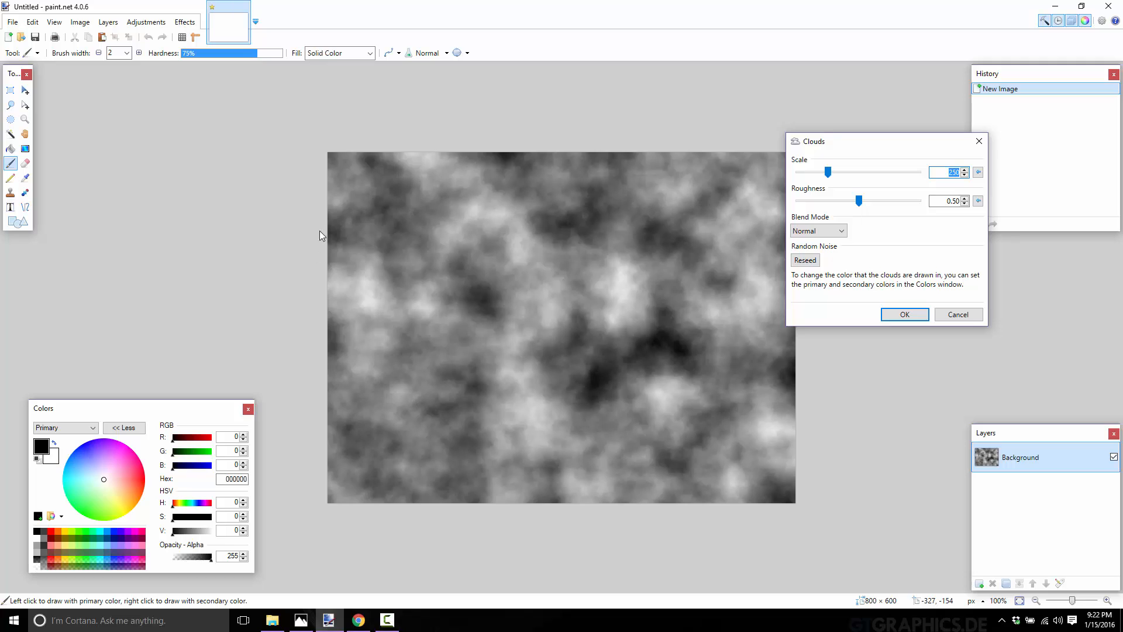
mouse_move(863, 110)
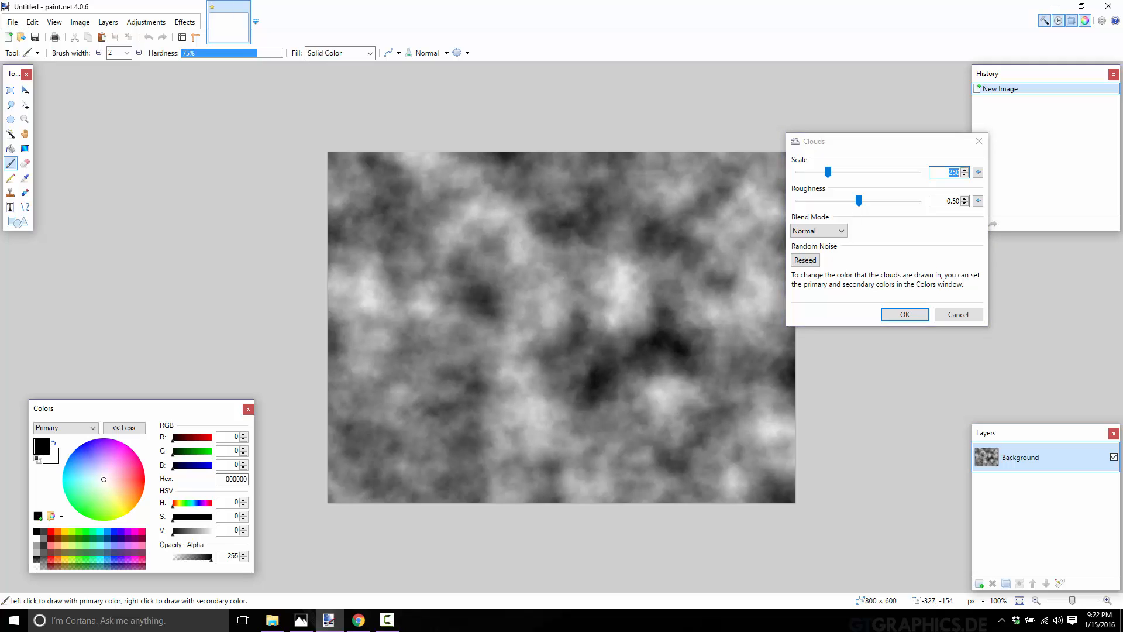
Discard the Clouds preview, leaving the canvas blank, and start Save As from the File menu.
click(959, 314)
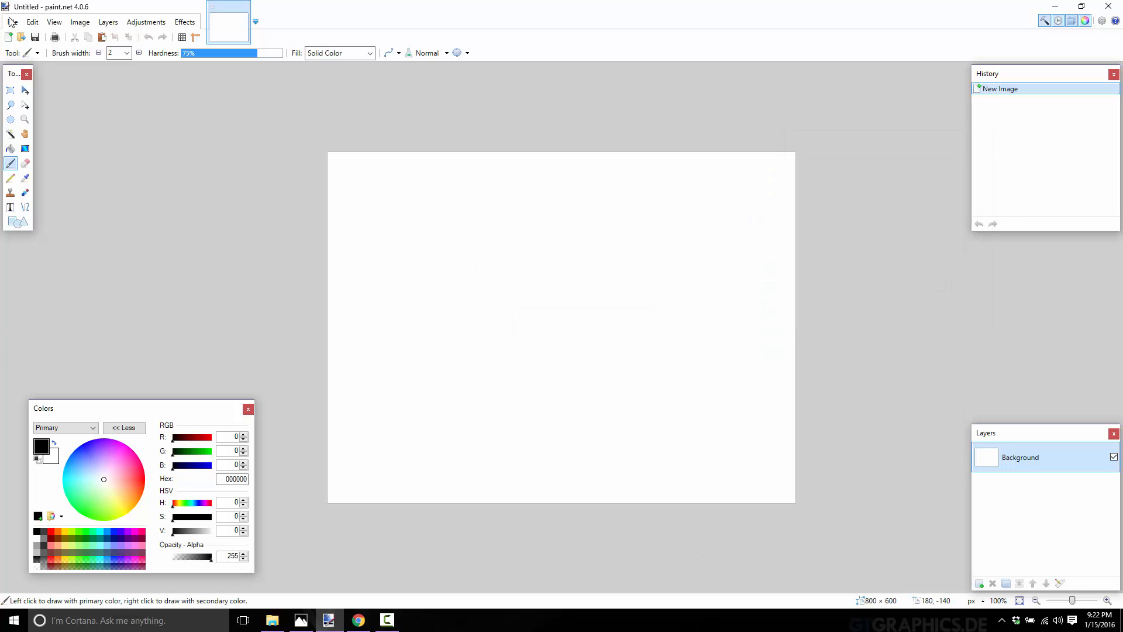
click(12, 21)
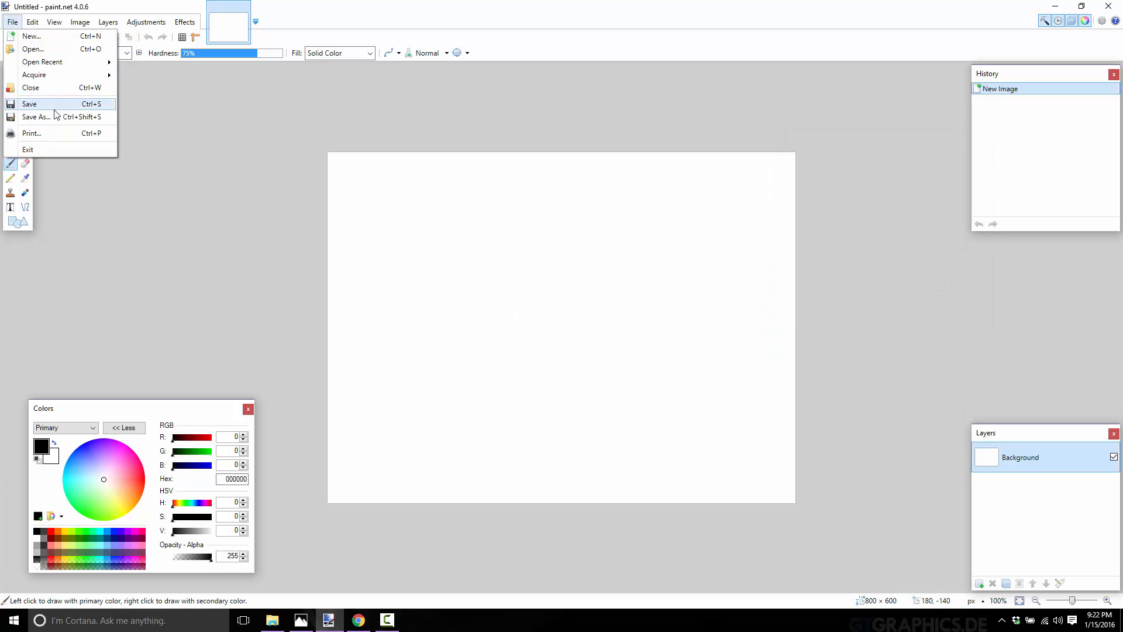
click(37, 117)
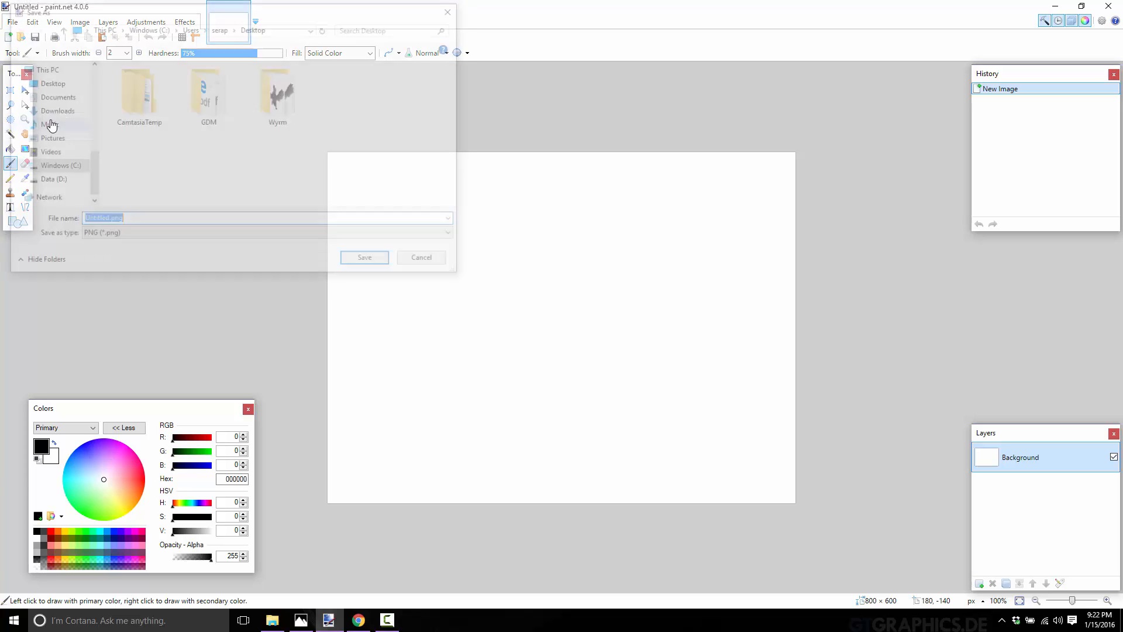
Review the file-name history and the Save as type formats from PDN to DDS, keeping the format unchanged.
click(454, 220)
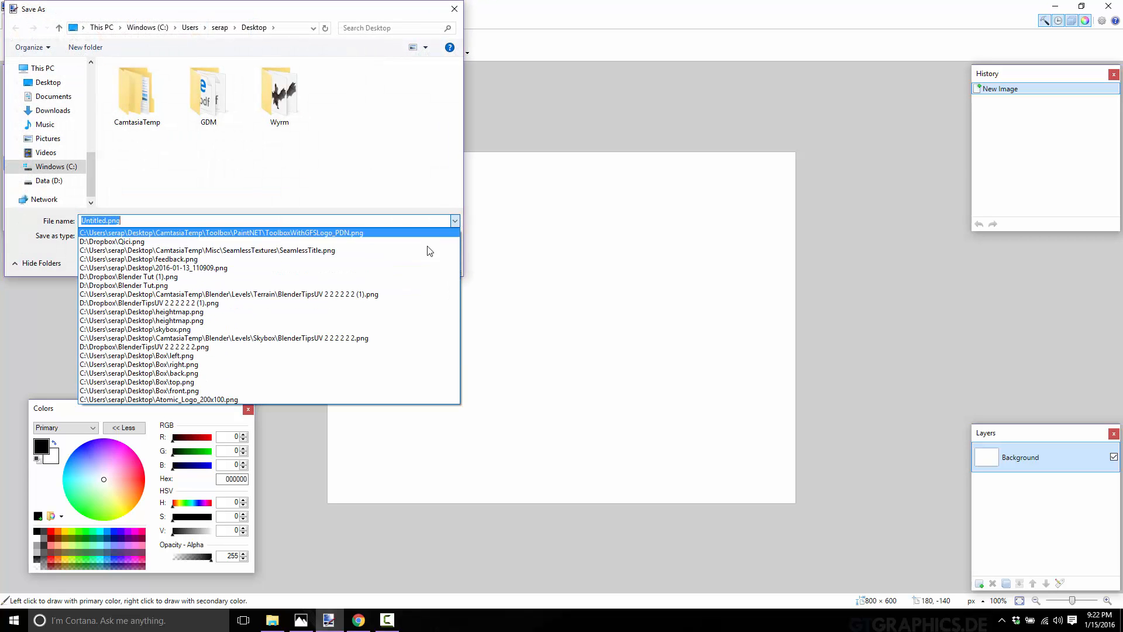
click(454, 235)
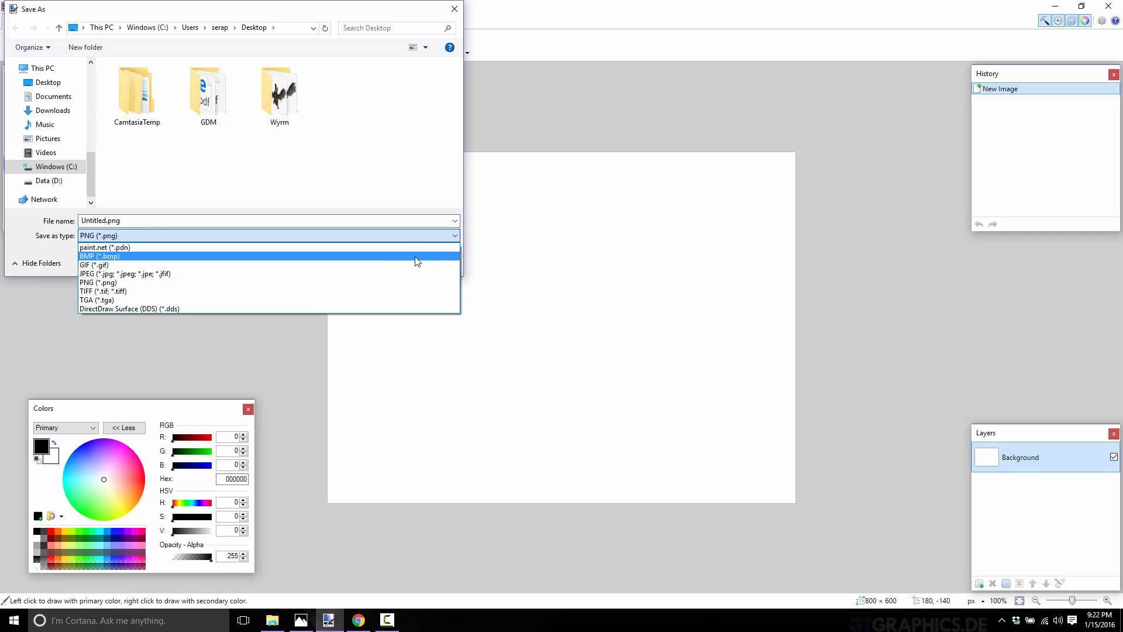
mouse_move(398, 274)
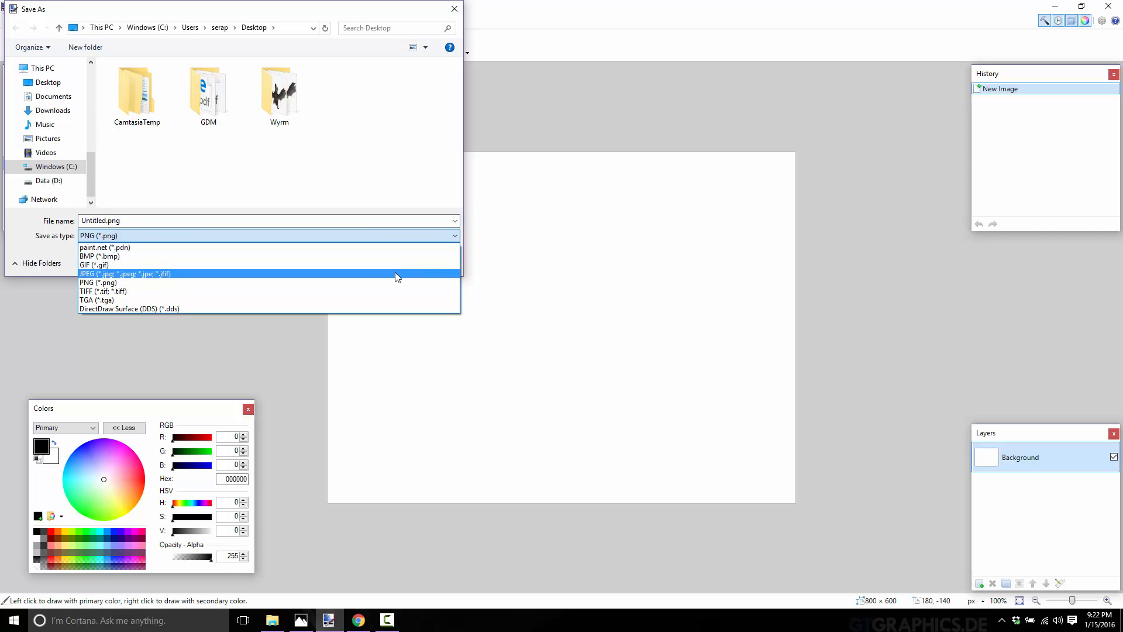
mouse_move(411, 301)
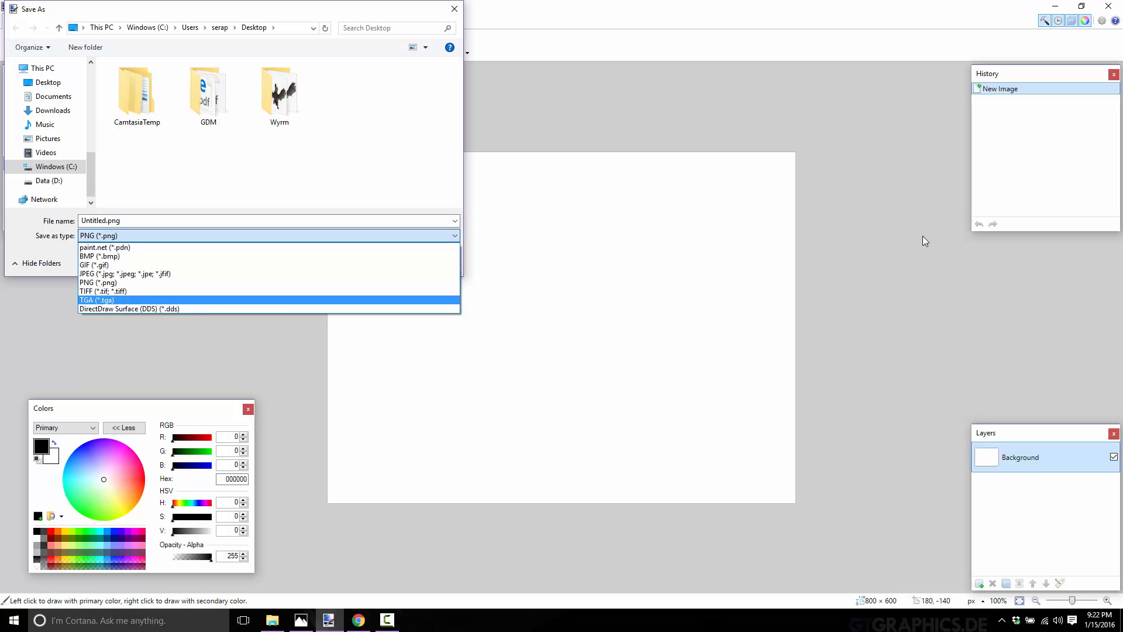
mouse_move(756, 259)
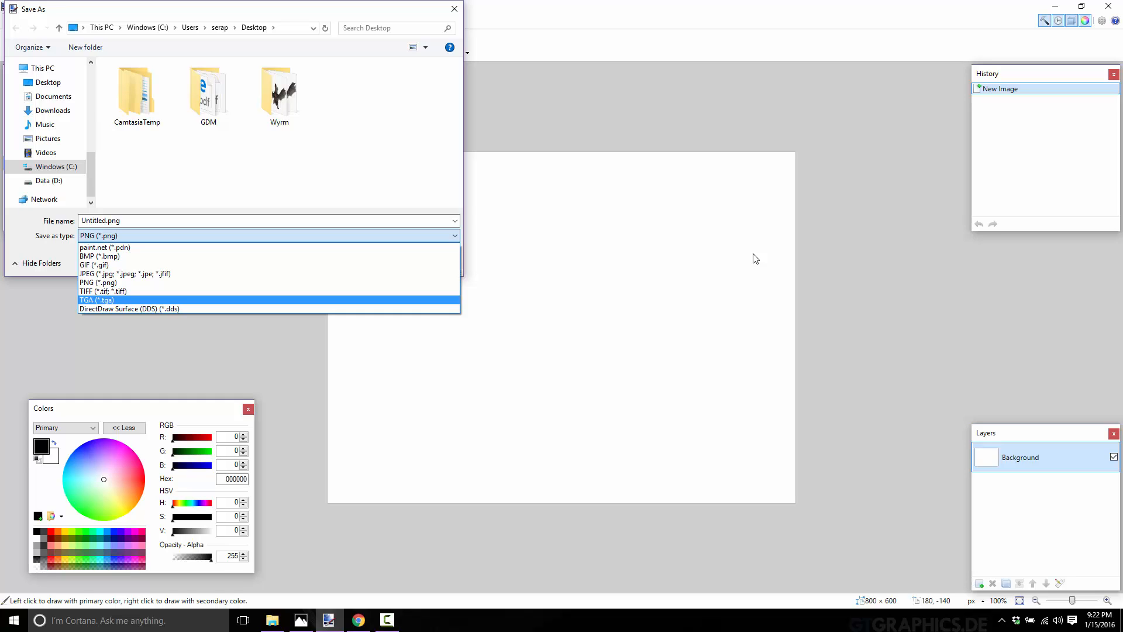
mouse_move(719, 269)
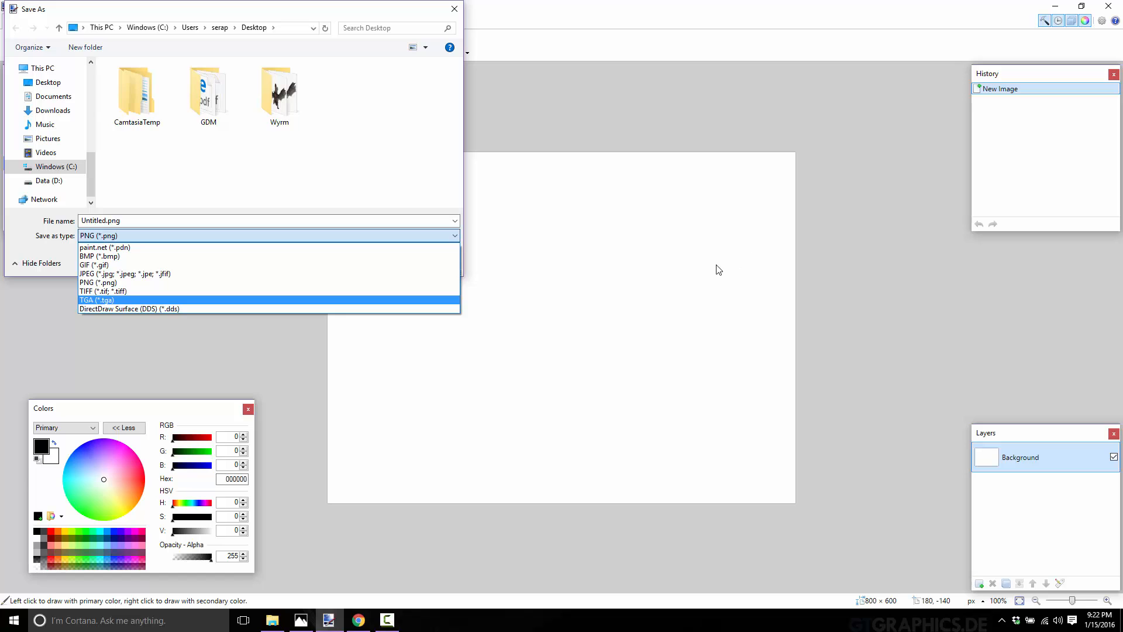
click(98, 282)
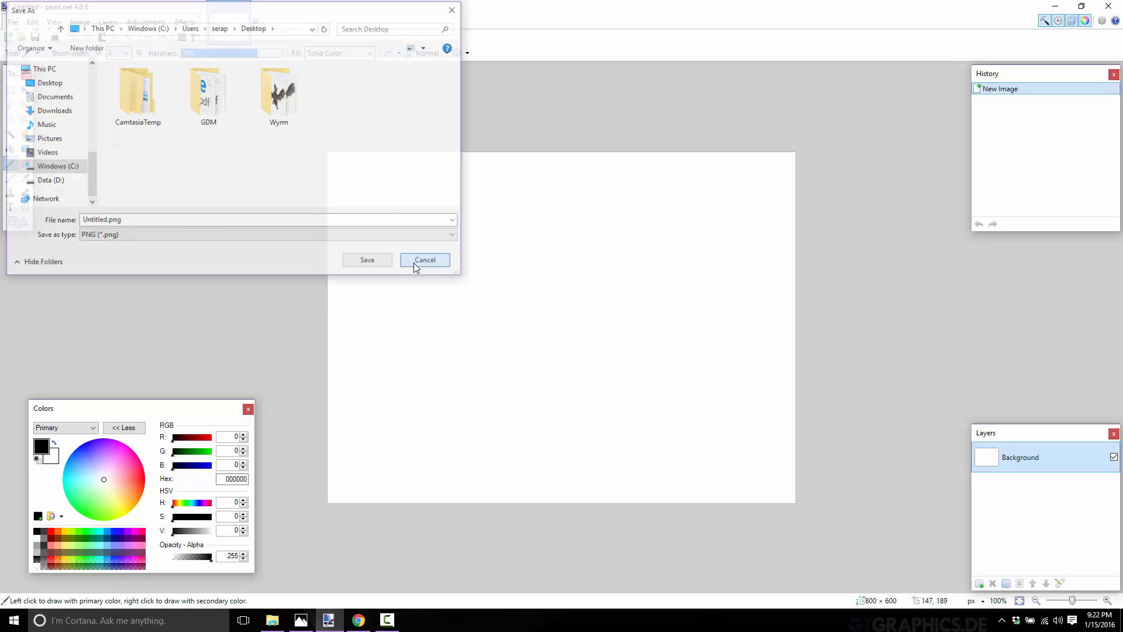
Cancel the Save As dialog so the blank image stays unsaved.
click(424, 260)
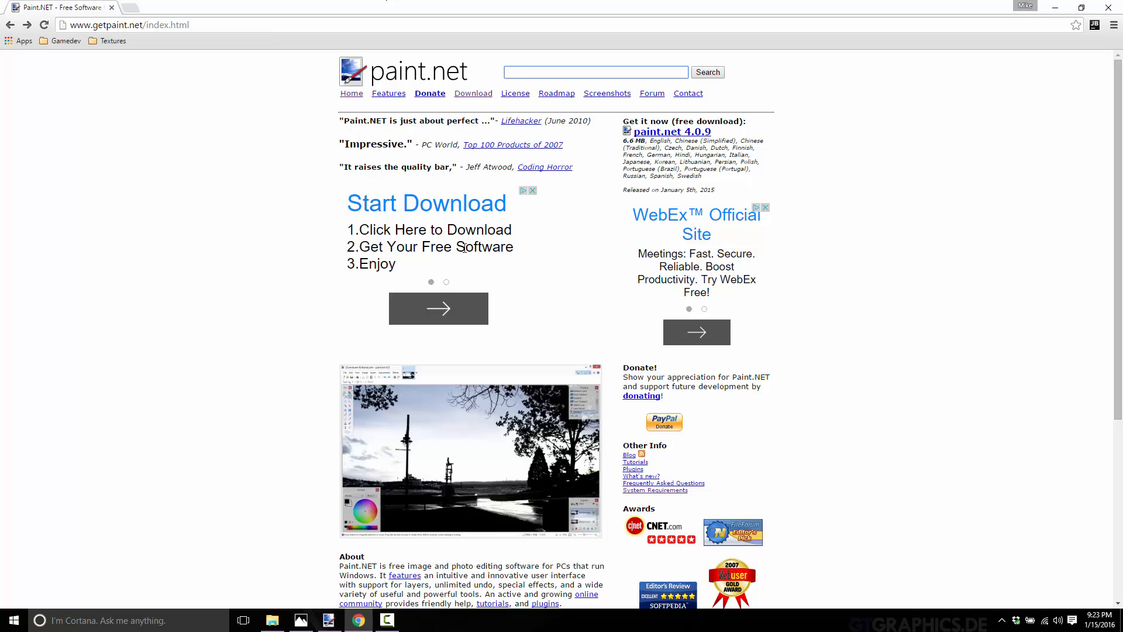
click(595, 71)
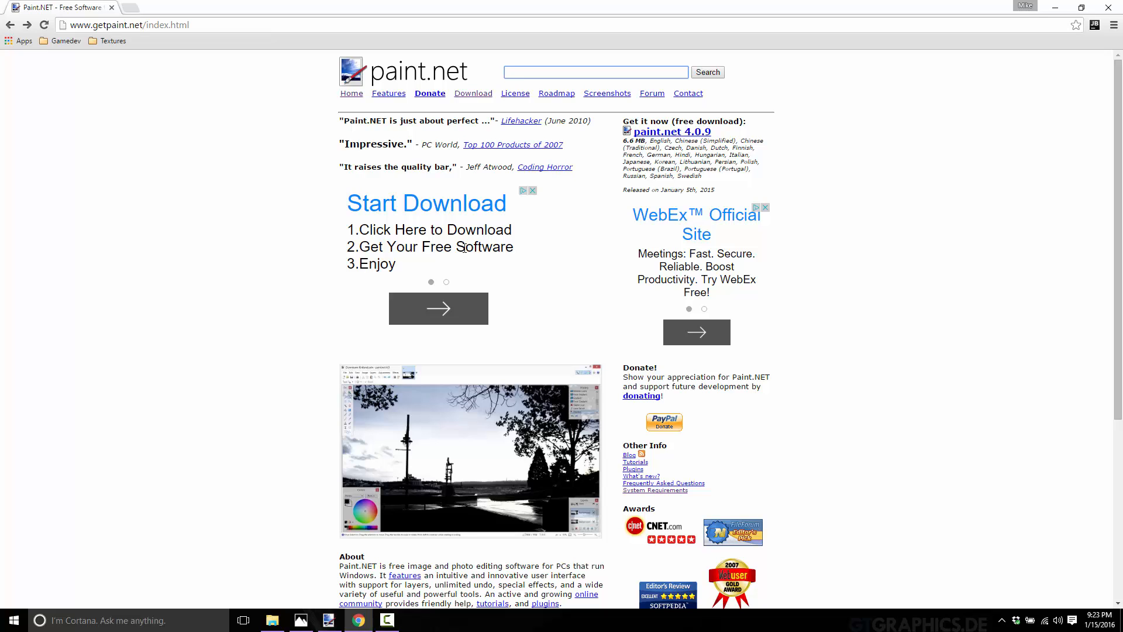
mouse_move(461, 247)
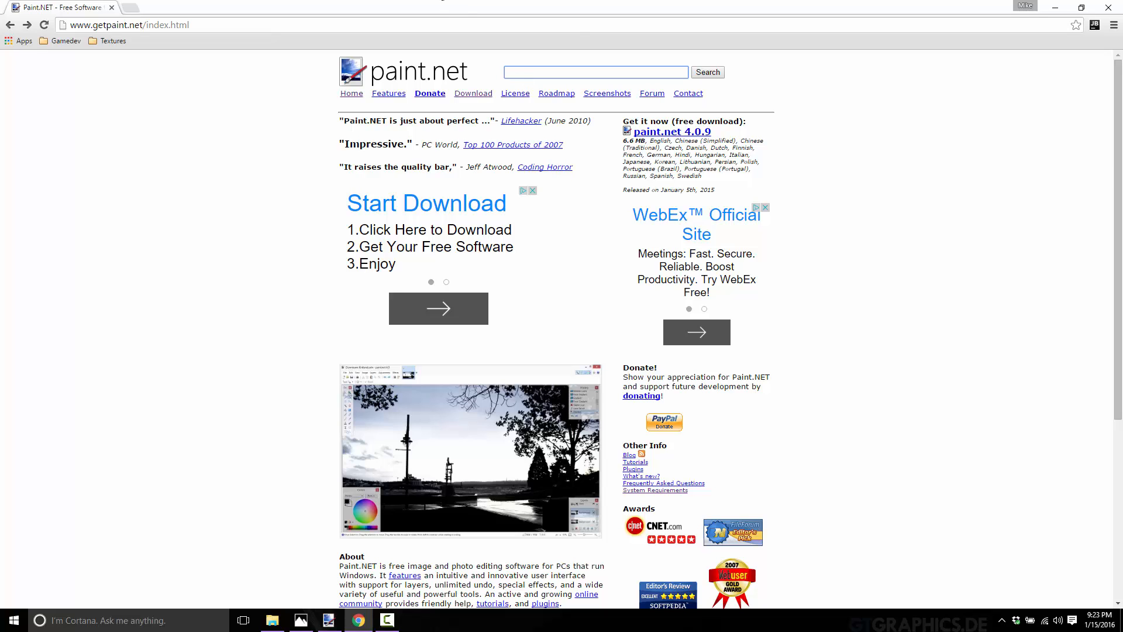